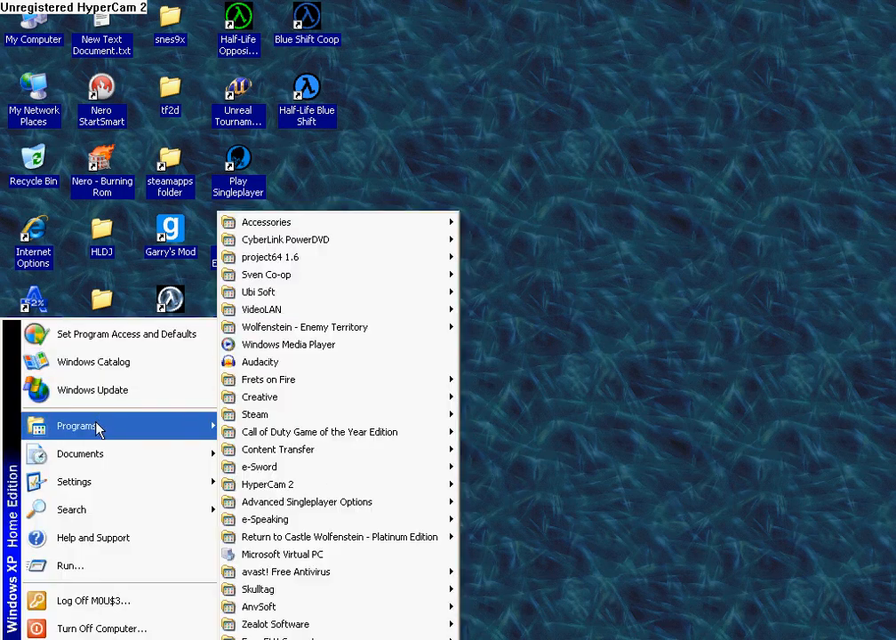
- Launch the Virtual PC Console from the Start menu's Microsoft Virtual PC entry
click(406, 519)
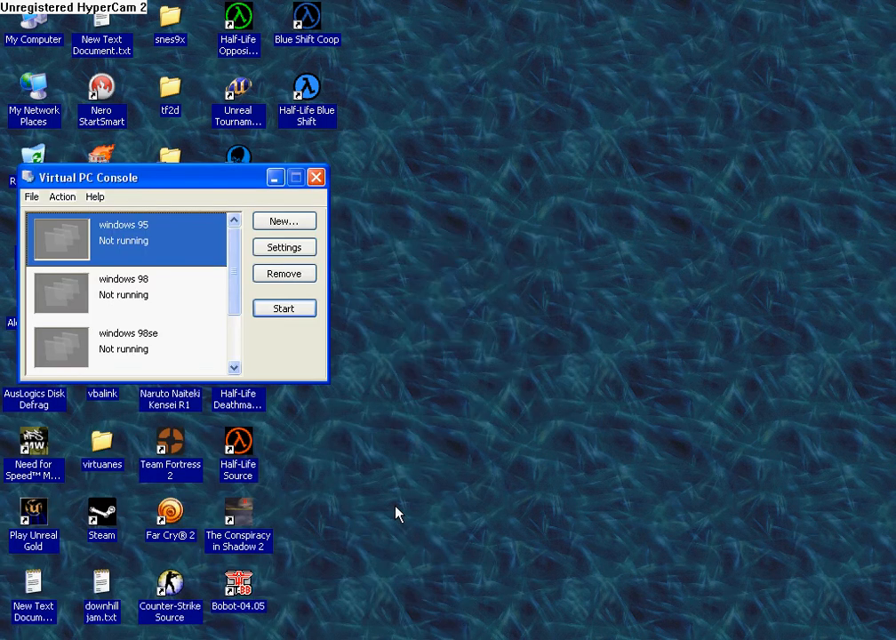
mouse_move(374, 508)
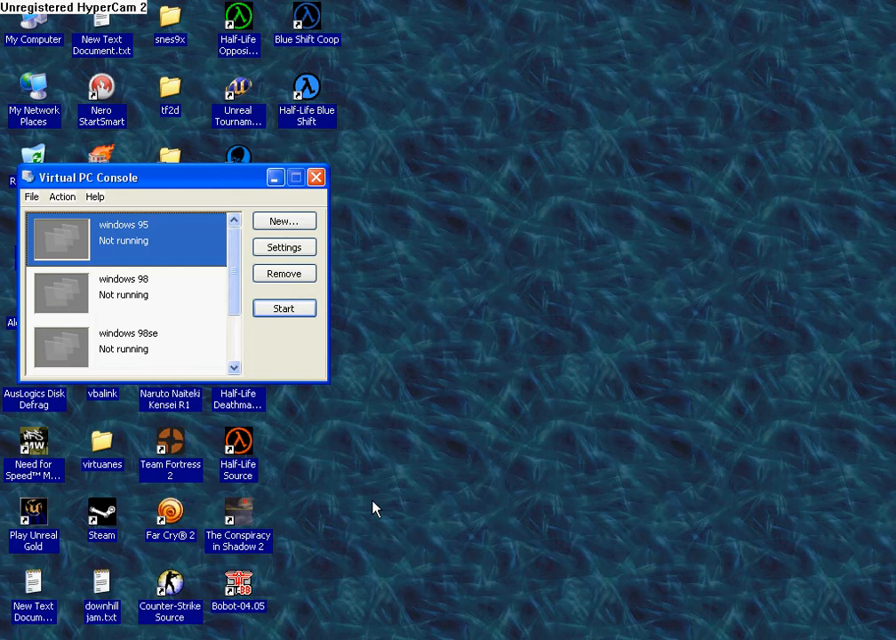
mouse_move(371, 503)
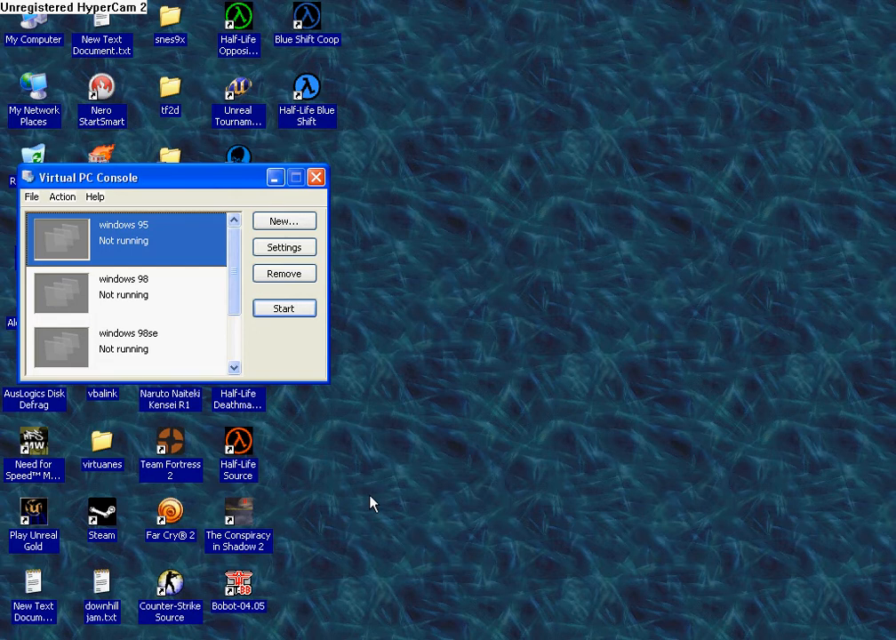
mouse_move(367, 503)
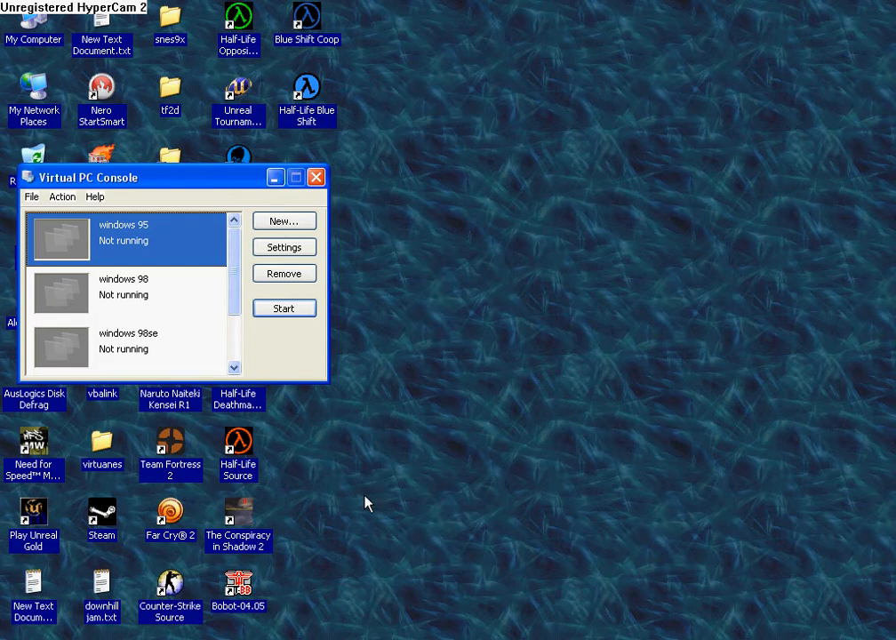
- Select windows 98se in the console list and start it so its window appears
click(125, 347)
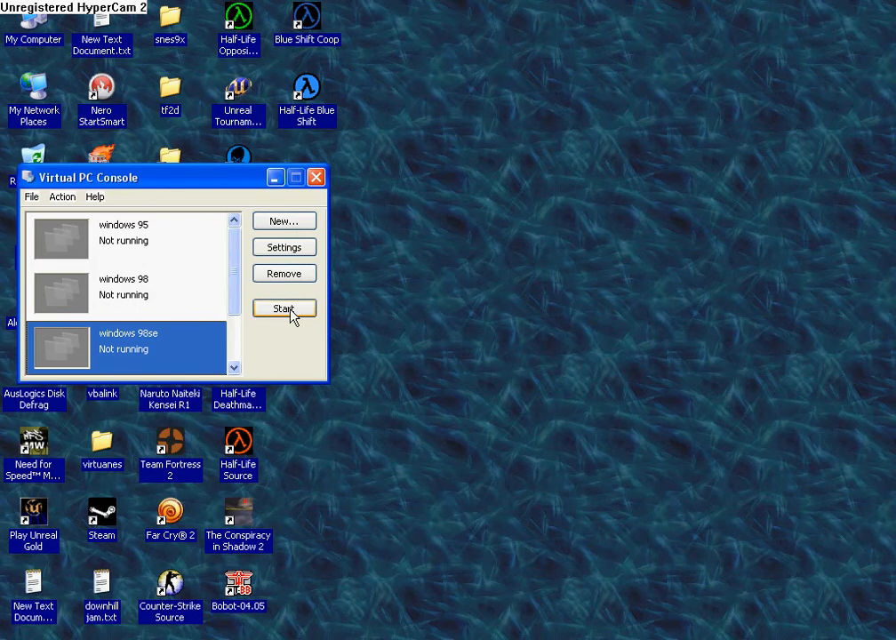
click(284, 309)
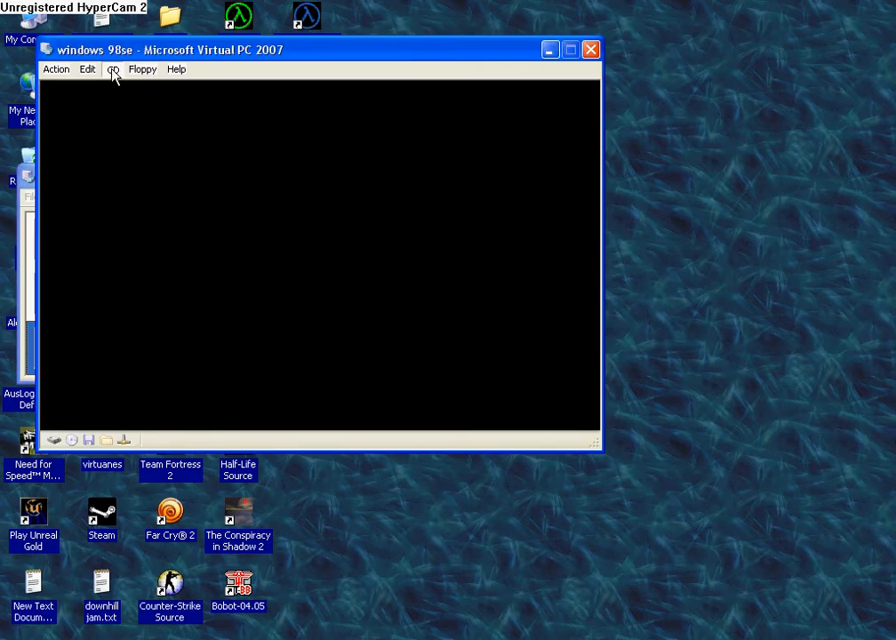
click(112, 69)
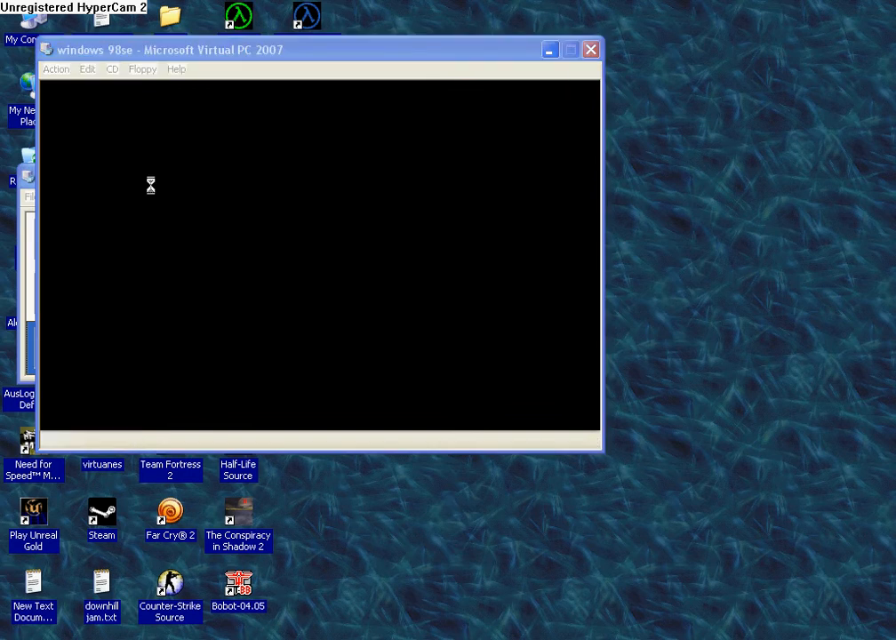
- Capture 98se.ISO from MISC (D:) as the virtual machine's CD image
click(110, 68)
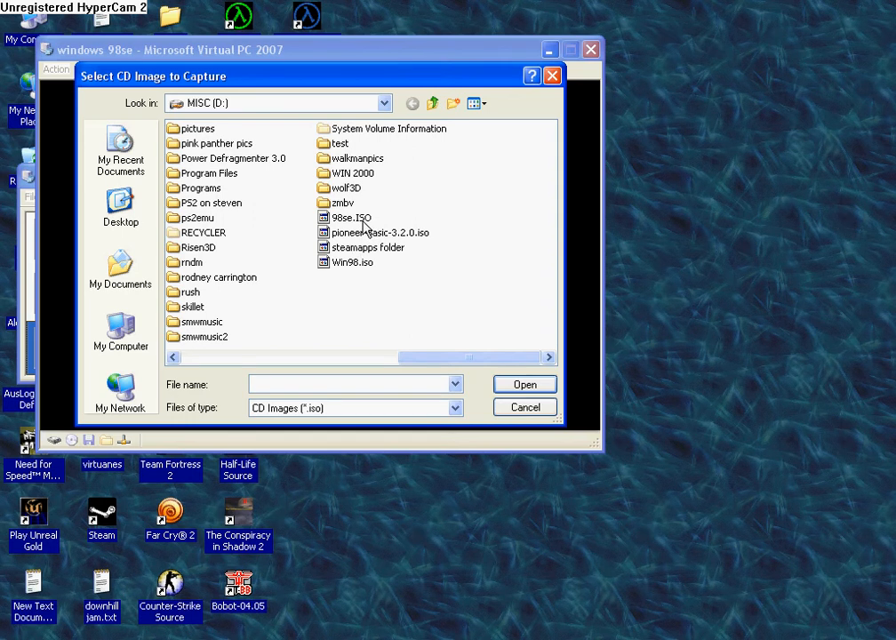
click(349, 216)
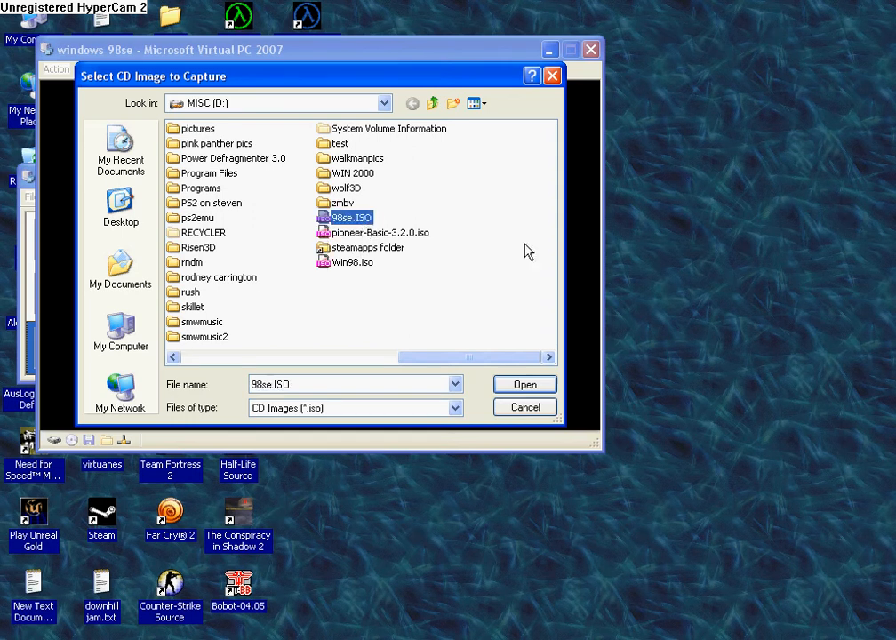
click(523, 384)
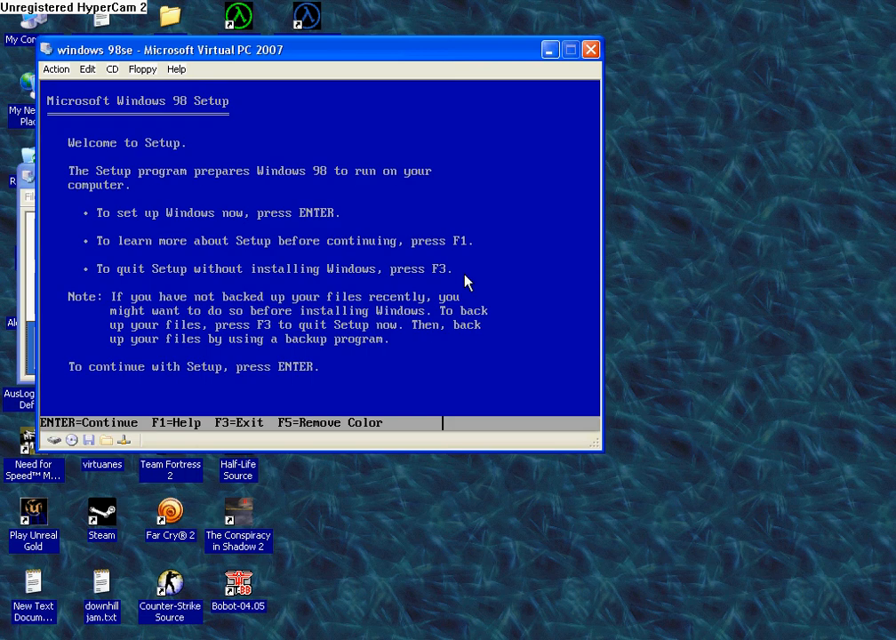
- Continue Setup, configure the unallocated disk space and enable large disk support with Enter
key(enter)
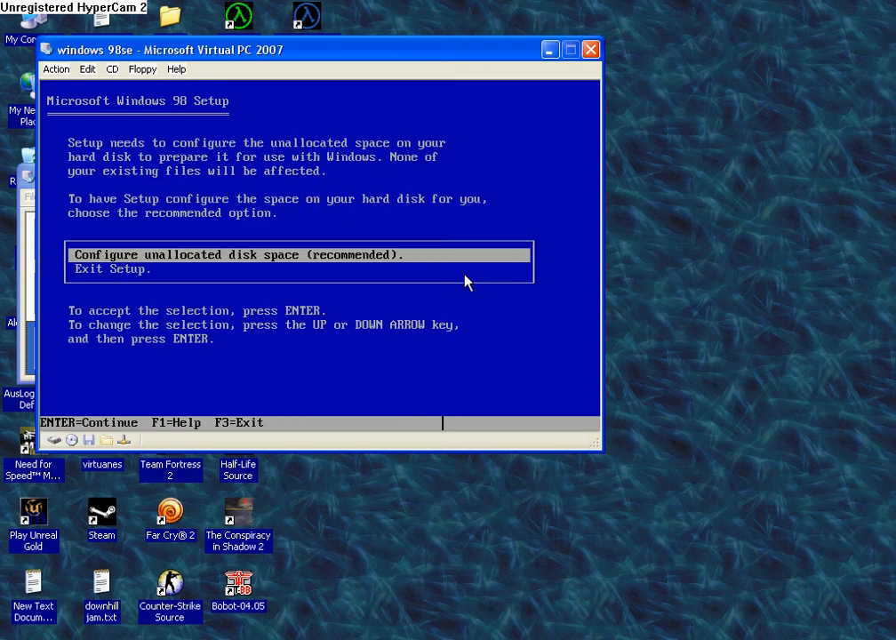
key(enter)
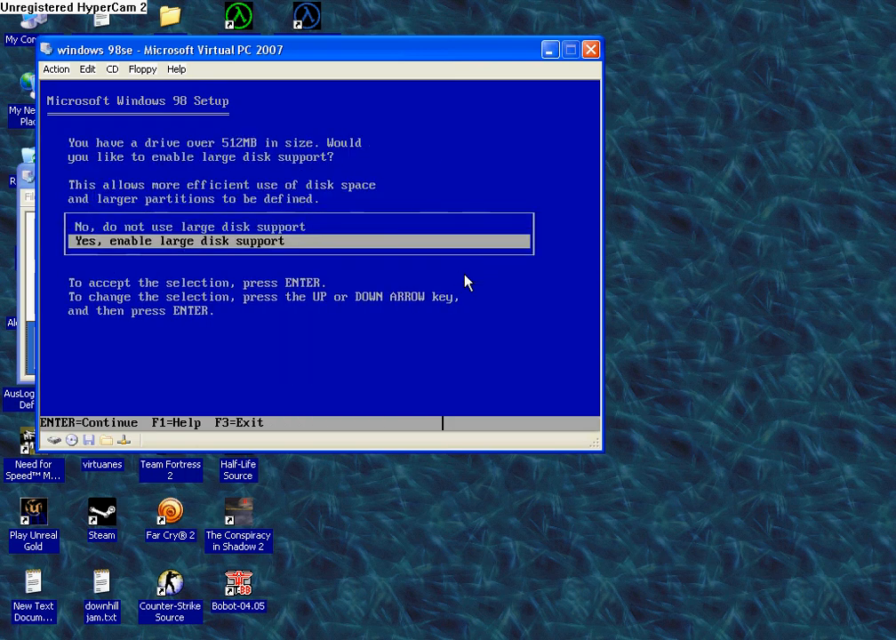
key(enter)
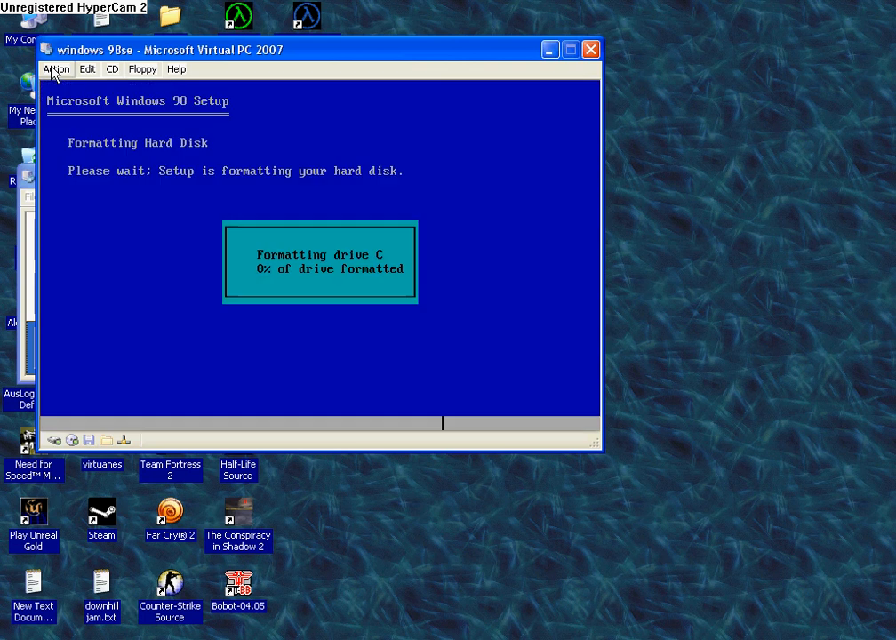
- Close the running windows 98se machine via the Action menu's Close command
click(57, 69)
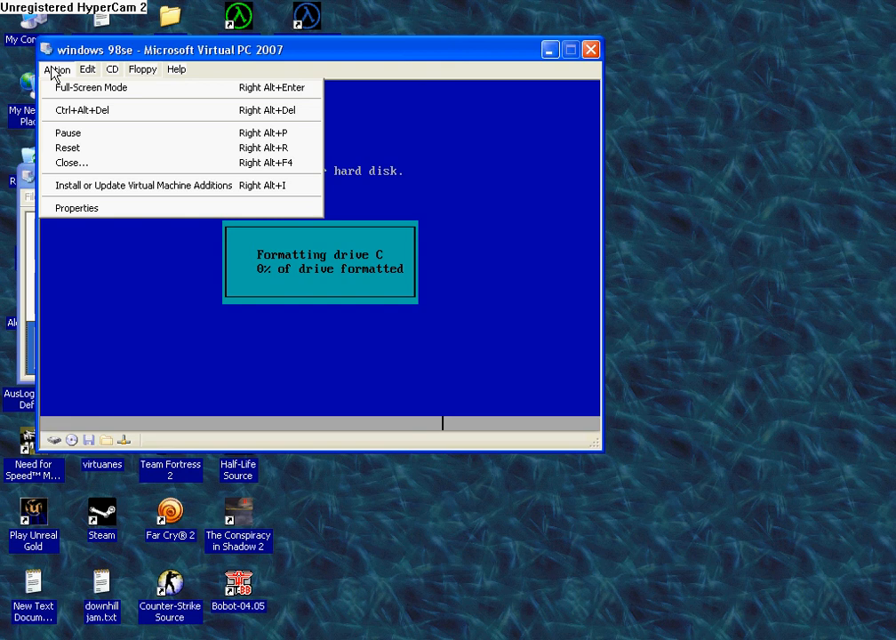
mouse_move(86, 164)
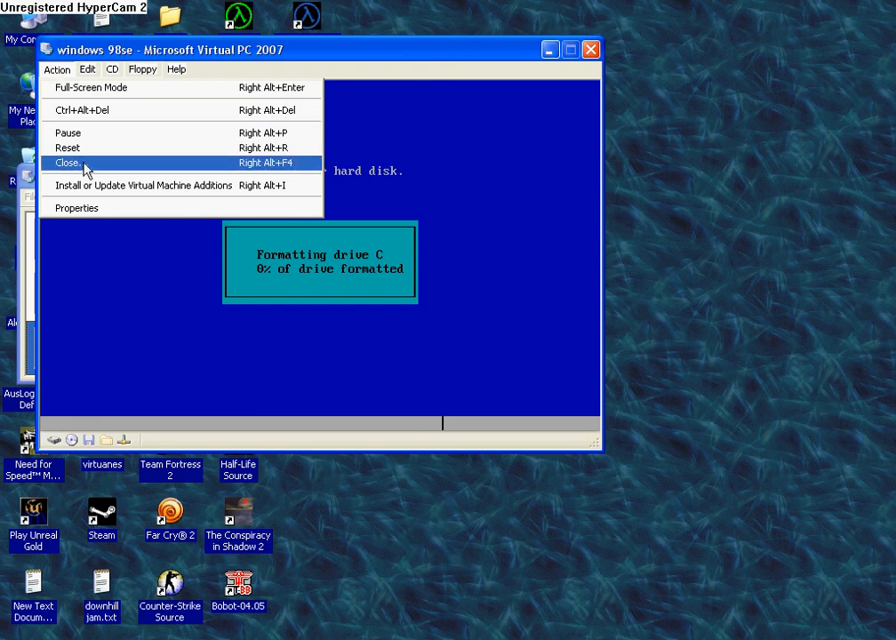
click(68, 163)
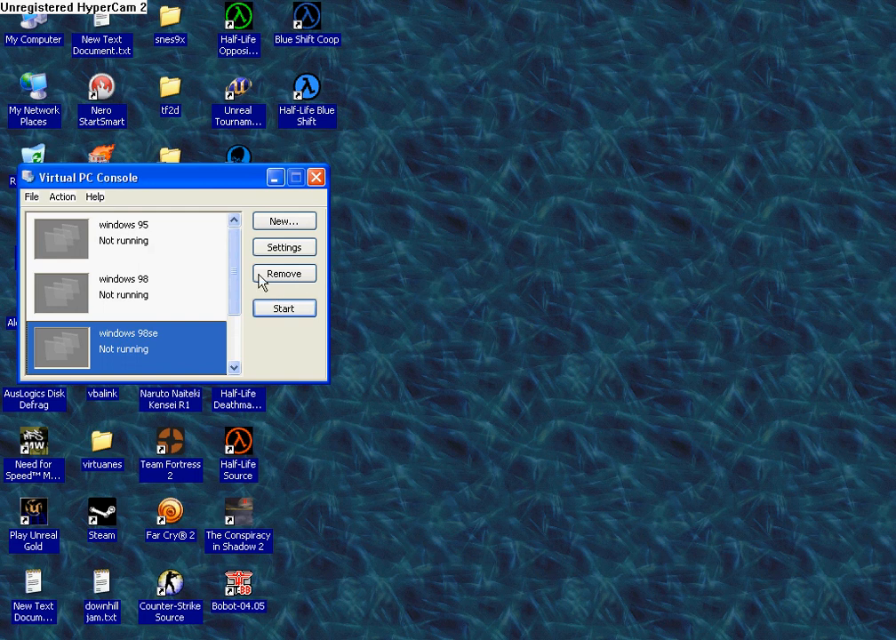
- Close the Virtual PC Console window, leaving only the desktop
click(317, 178)
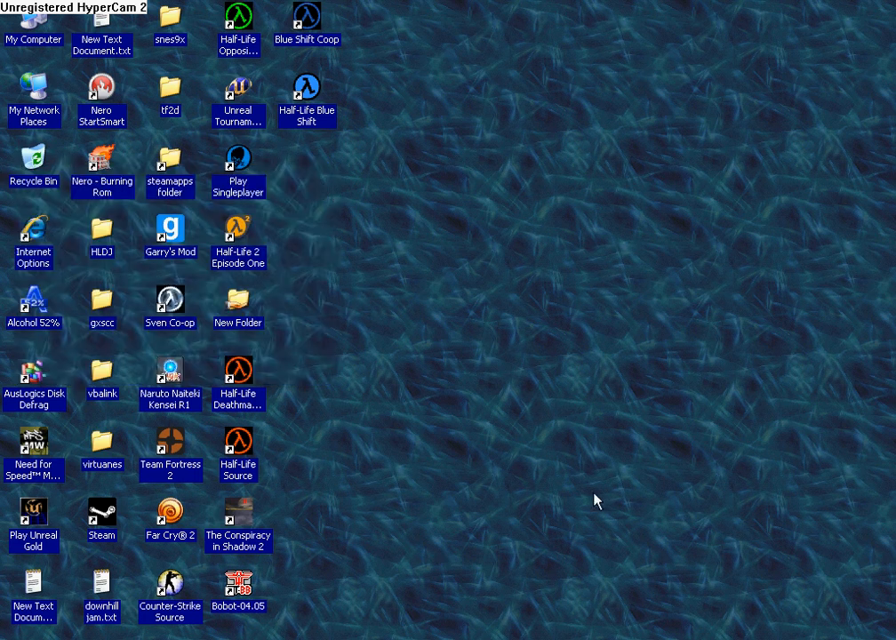
mouse_move(602, 477)
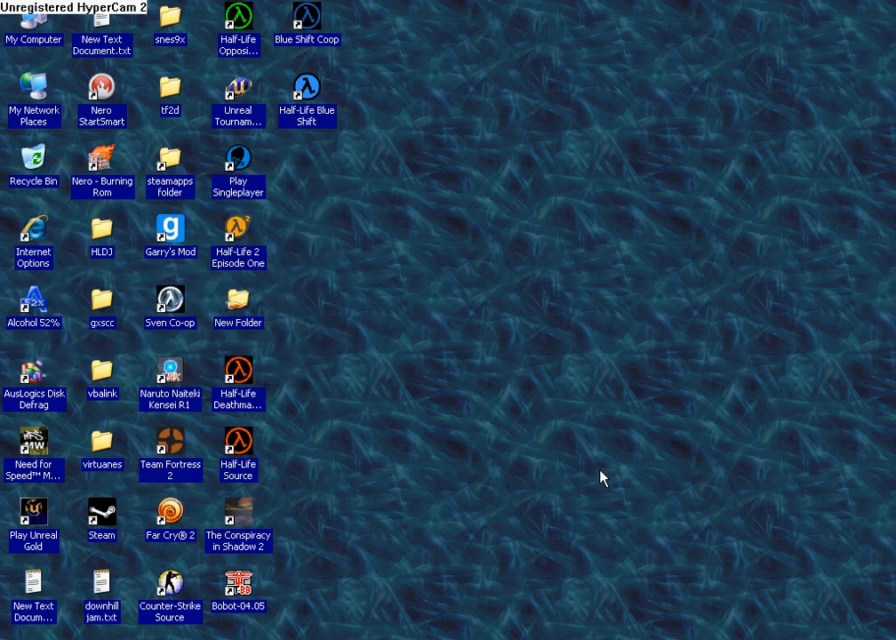